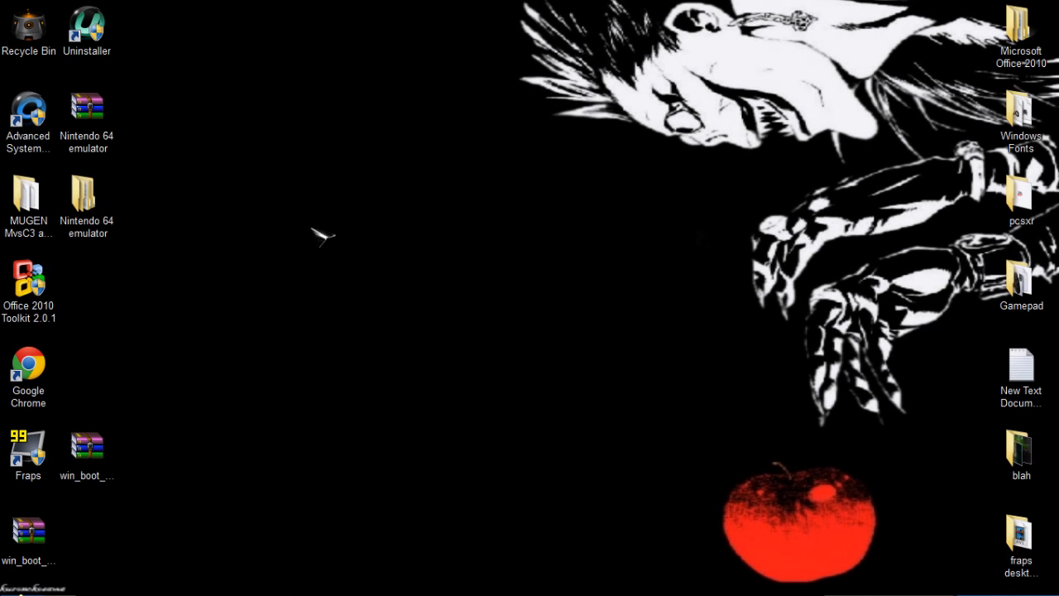
mouse_move(246, 178)
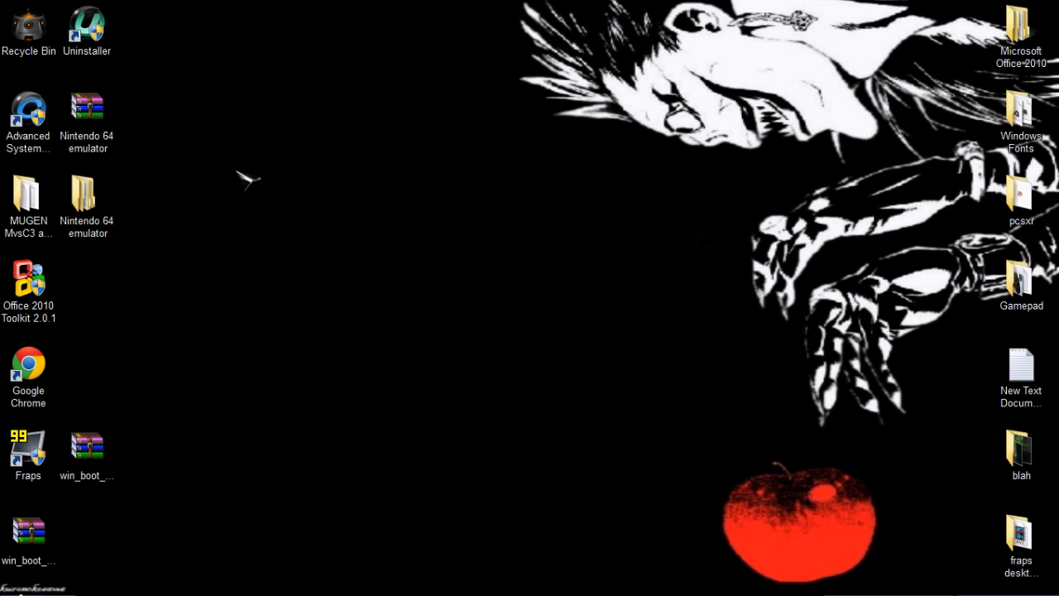
Step: Drag the Nintendo 64 emulator folder and its archive into open desktop space
click(86, 197)
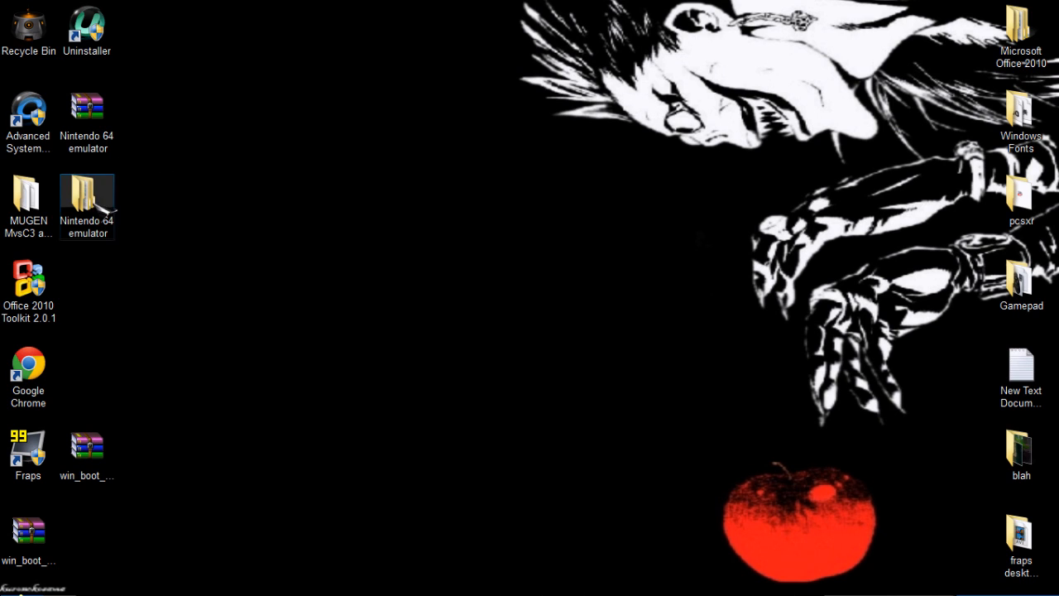
drag(86, 198, 588, 157)
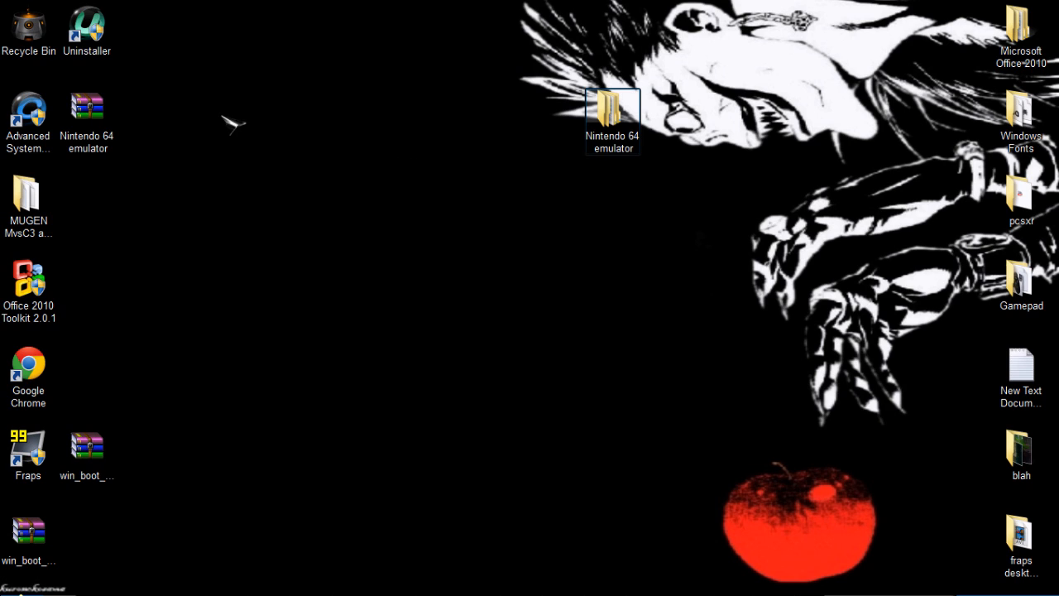
drag(612, 120, 244, 149)
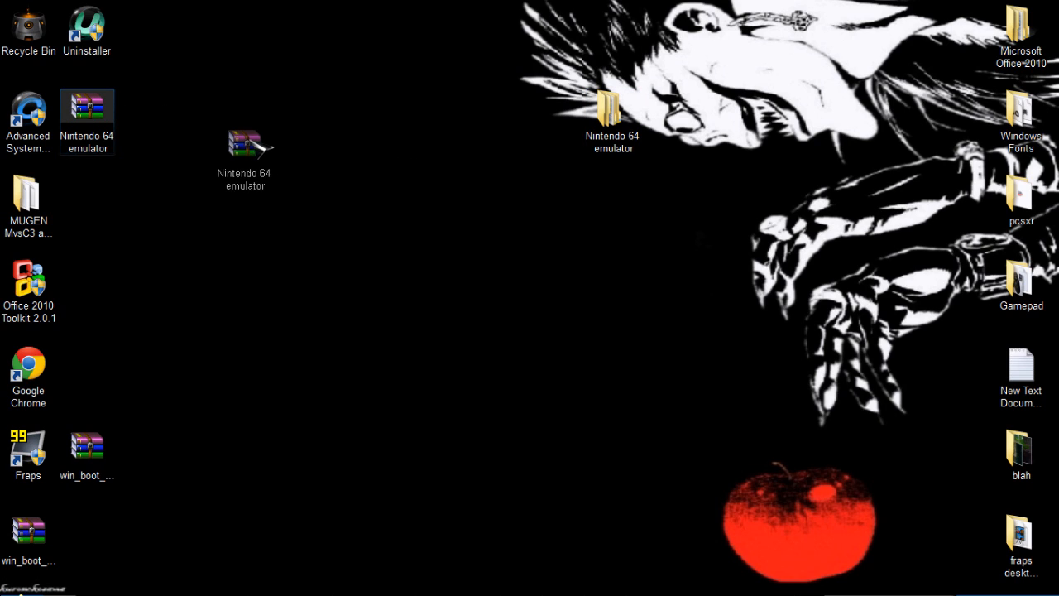
drag(244, 148, 204, 119)
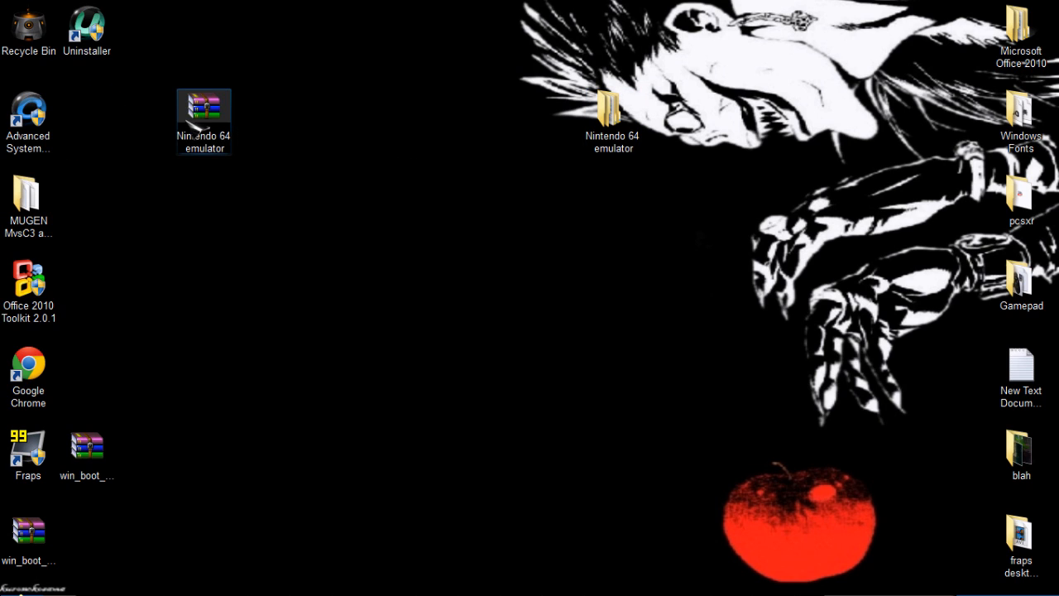
drag(204, 112, 261, 192)
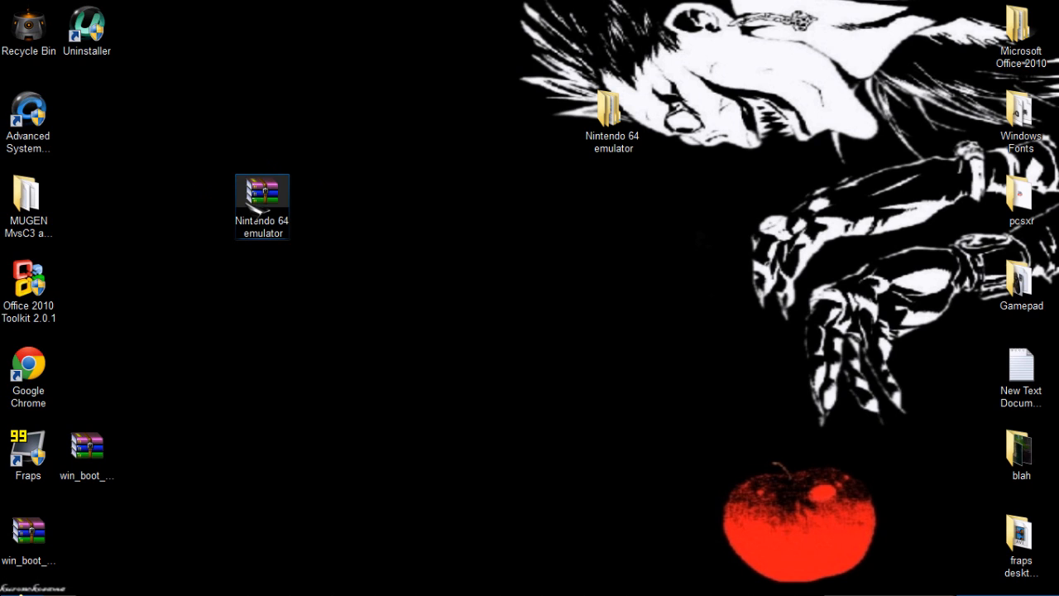
Step: Extract the archive to the 'Nintendo 64 emulator' folder, confirming replacement of existing files
right_click(261, 195)
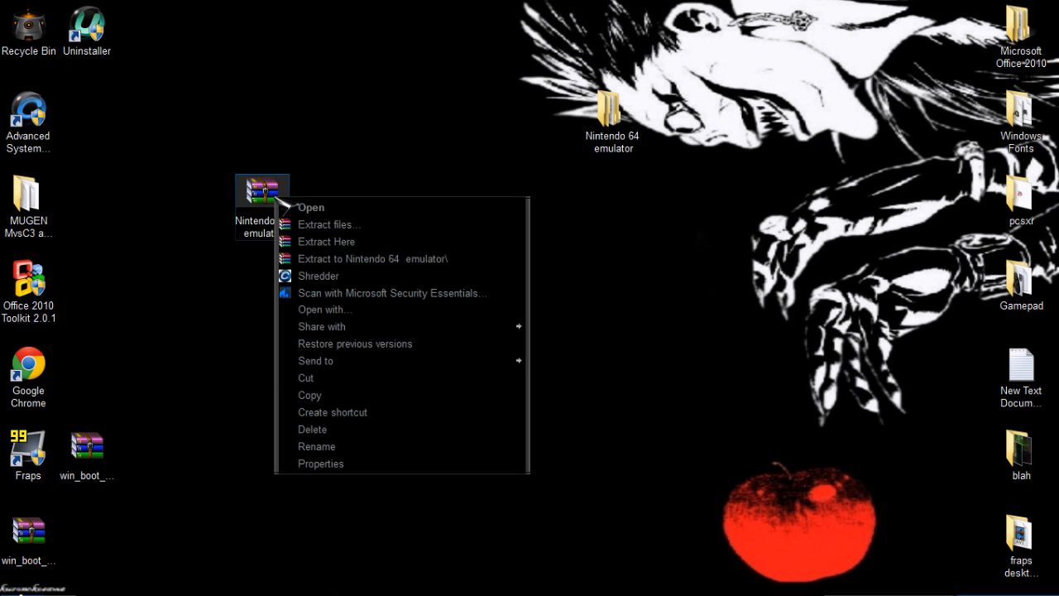
click(331, 202)
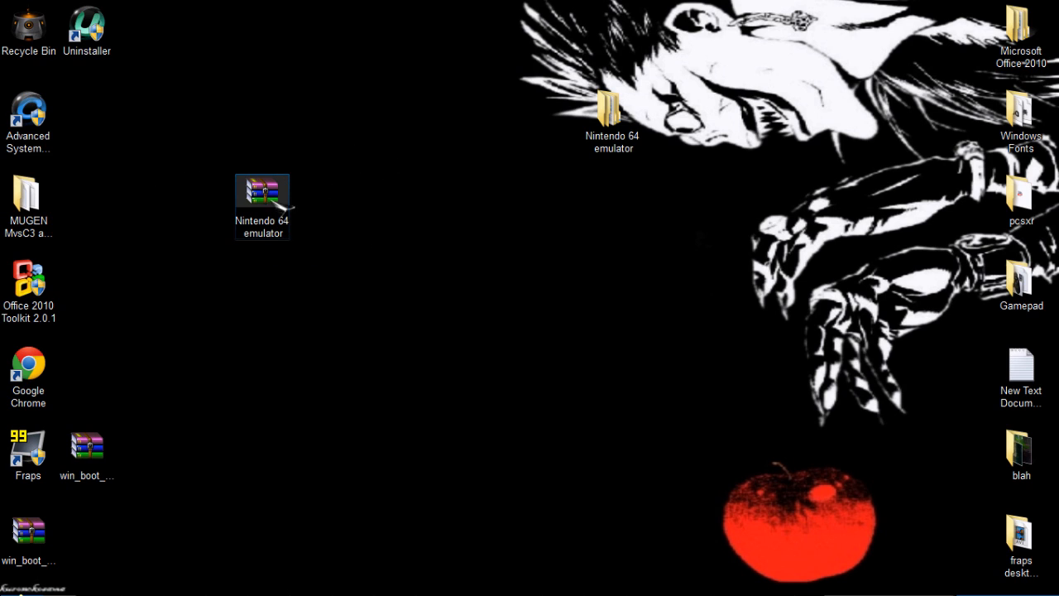
mouse_move(377, 351)
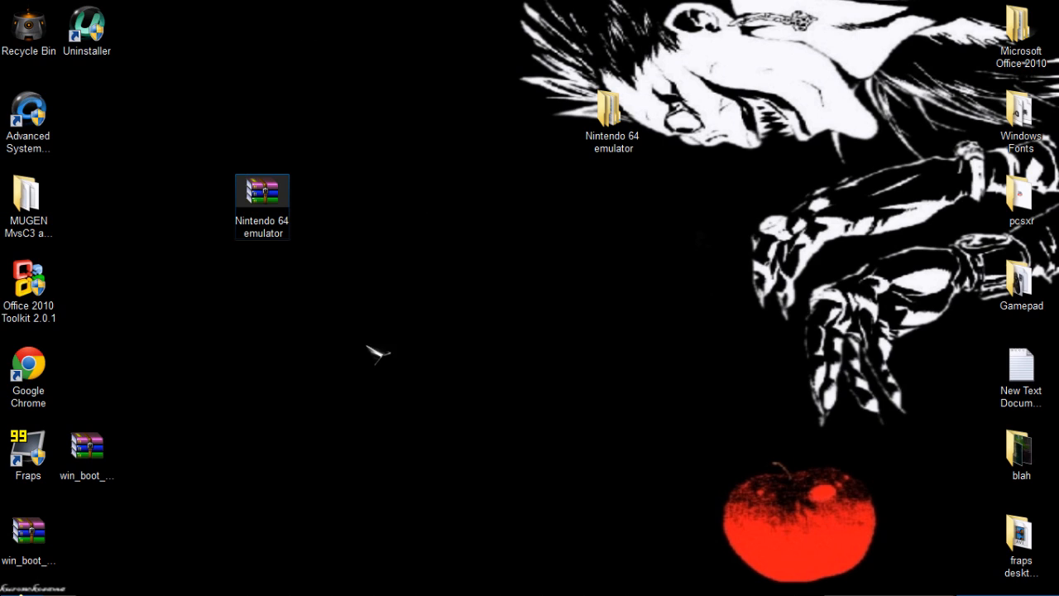
mouse_move(322, 139)
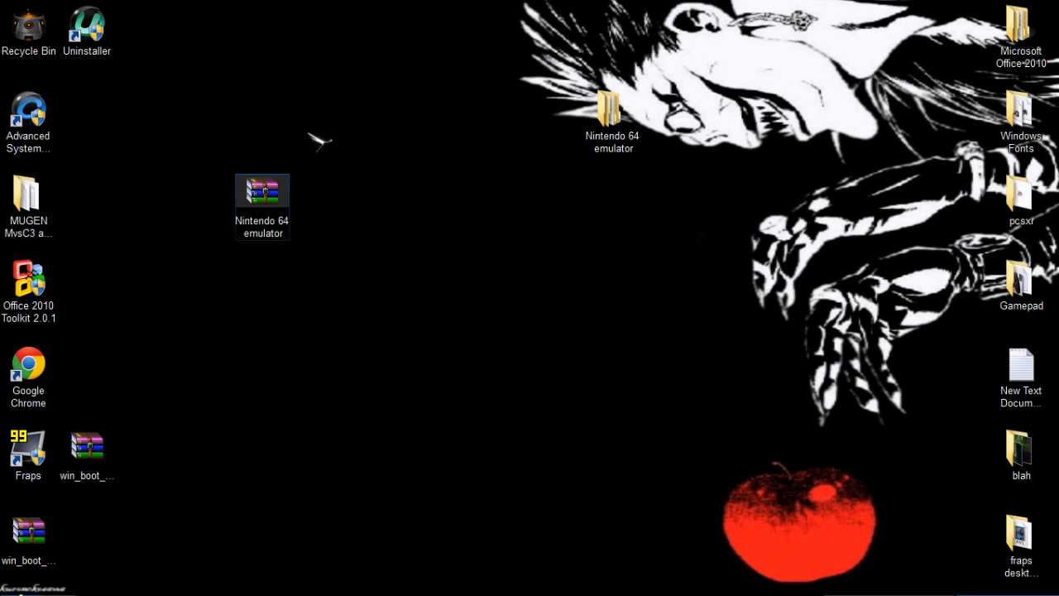
mouse_move(240, 166)
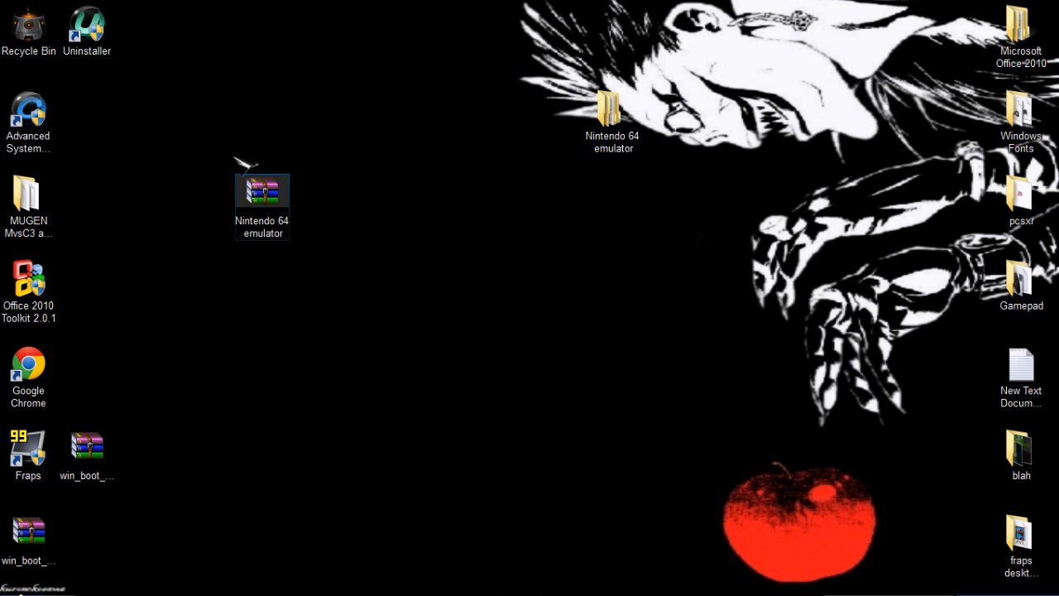
mouse_move(345, 283)
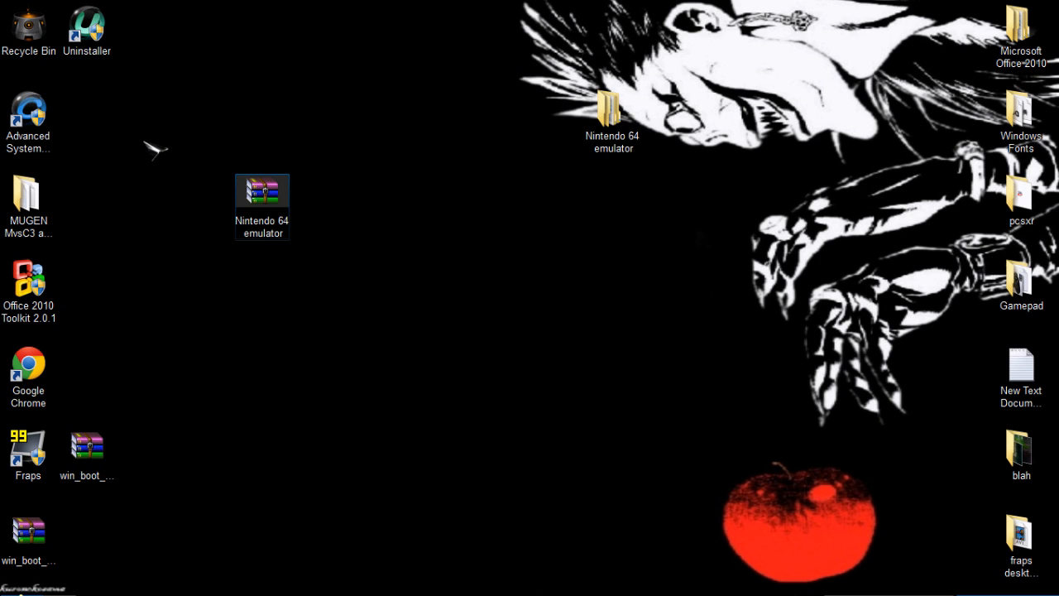
mouse_move(410, 205)
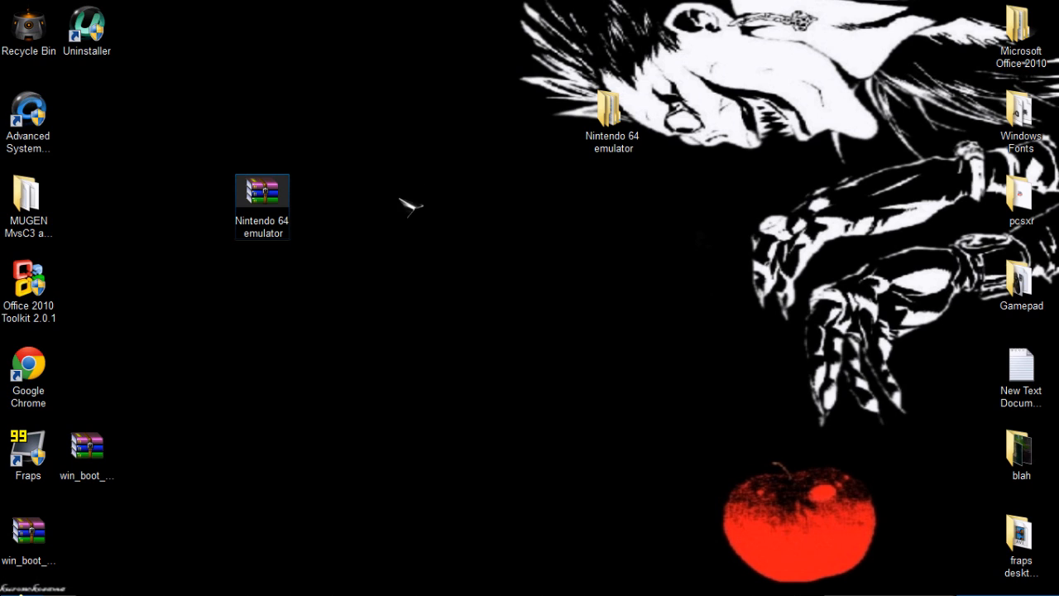
right_click(261, 191)
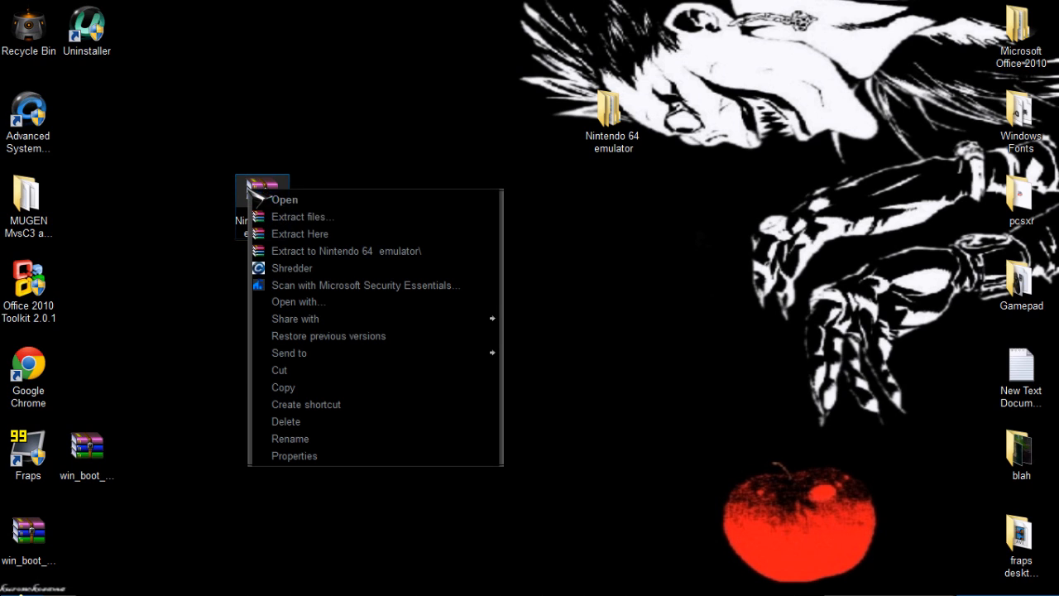
mouse_move(345, 251)
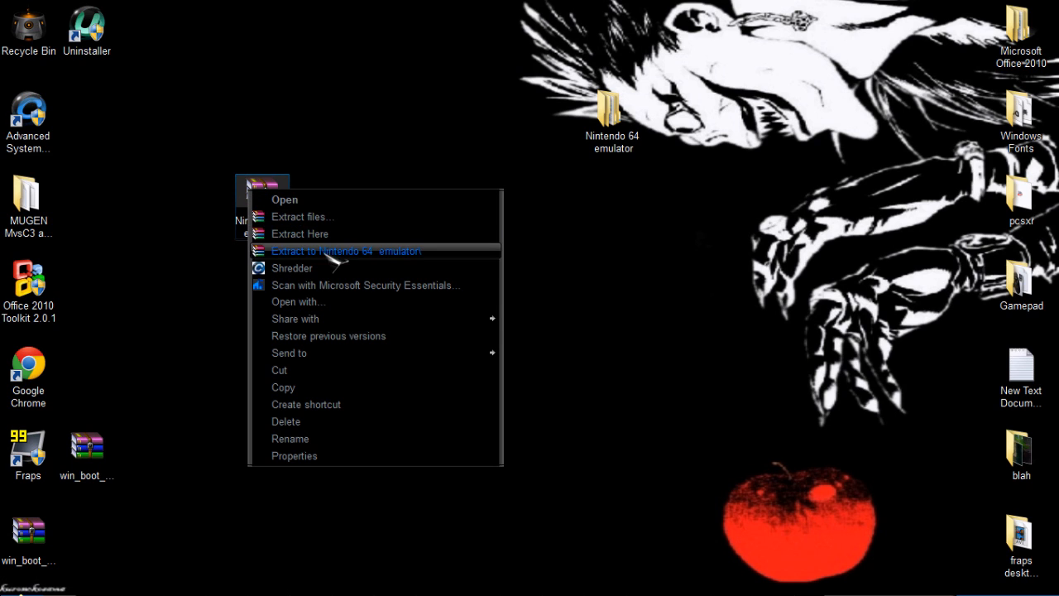
click(345, 251)
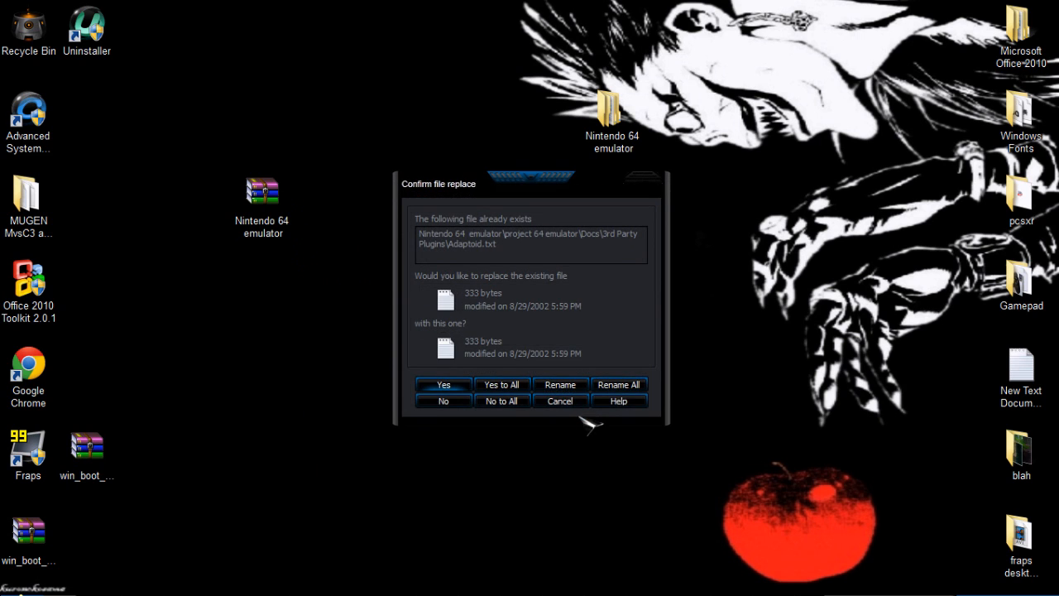
click(442, 384)
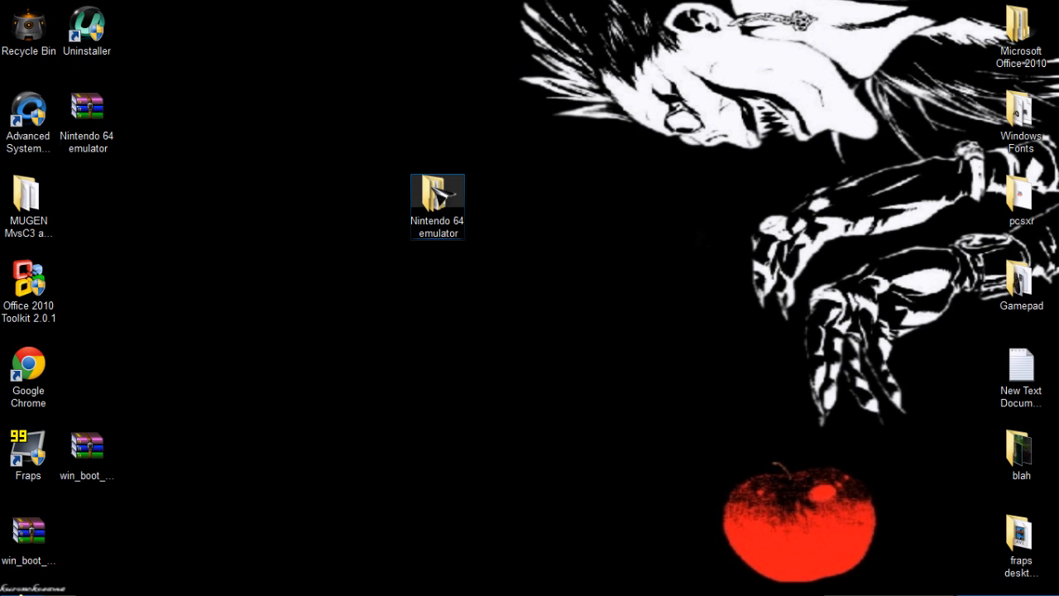
Step: Check the three ROMs in roms, then open the 'project 64 emulator' folder
double_click(437, 199)
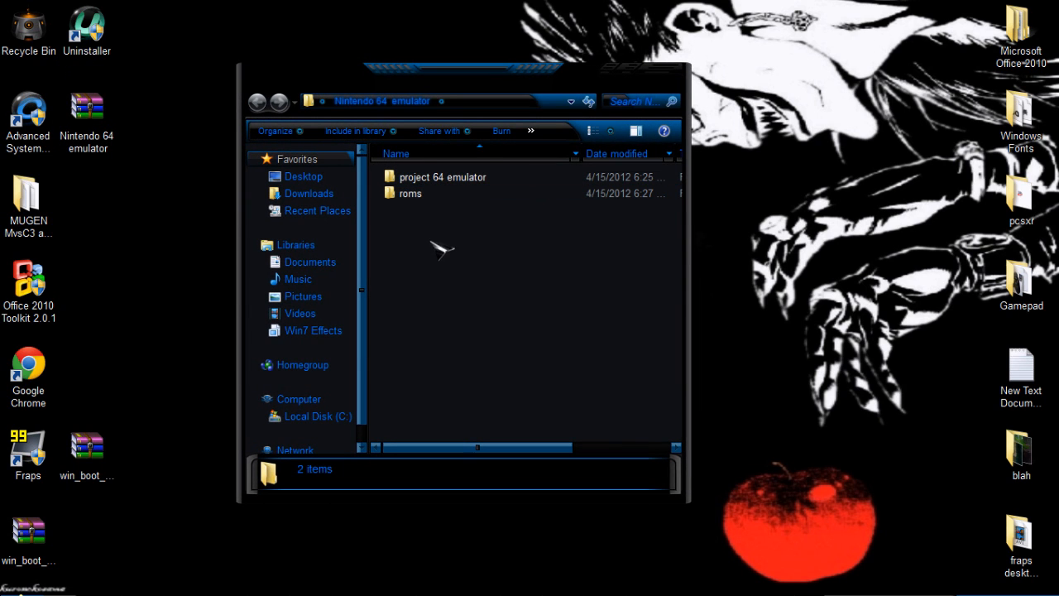
double_click(409, 193)
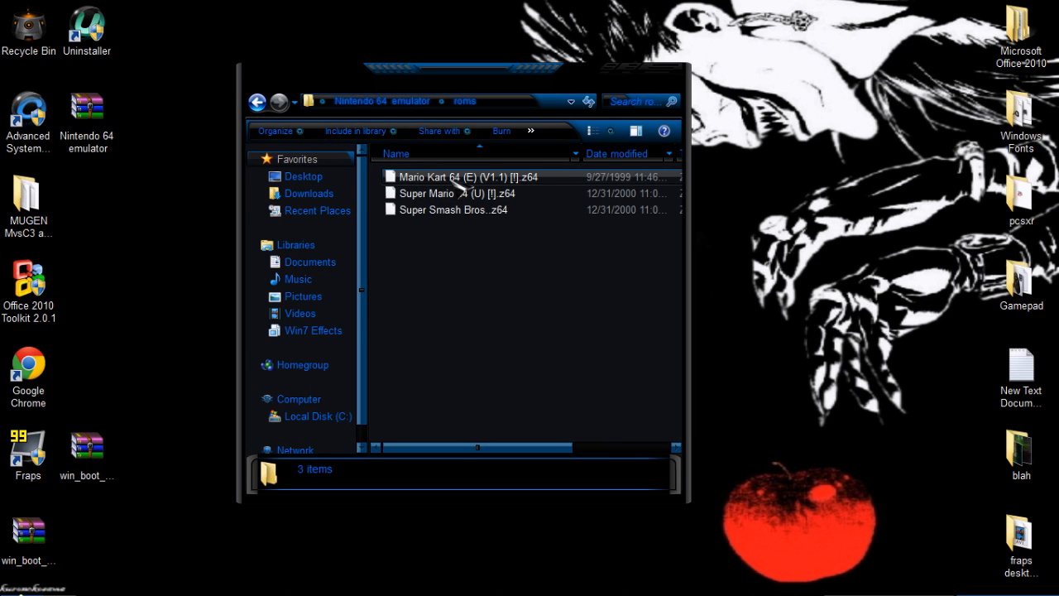
mouse_move(438, 184)
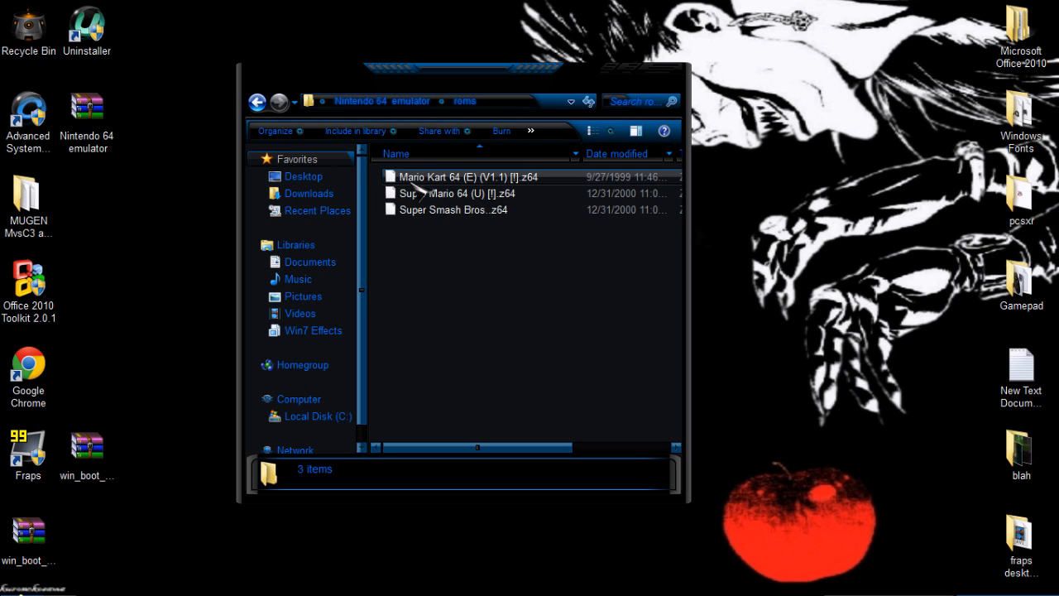
click(257, 102)
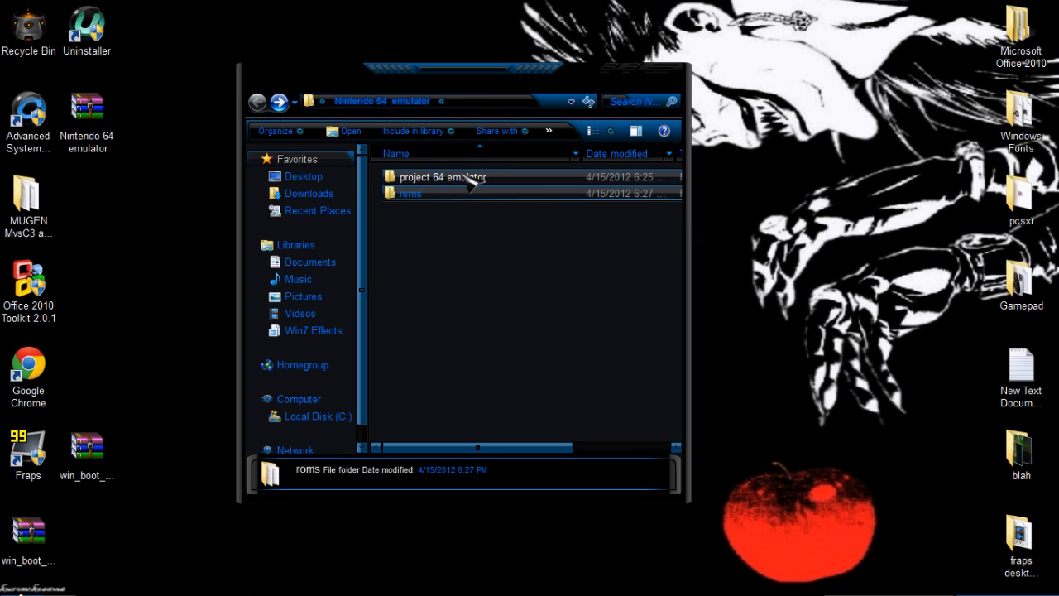
click(441, 177)
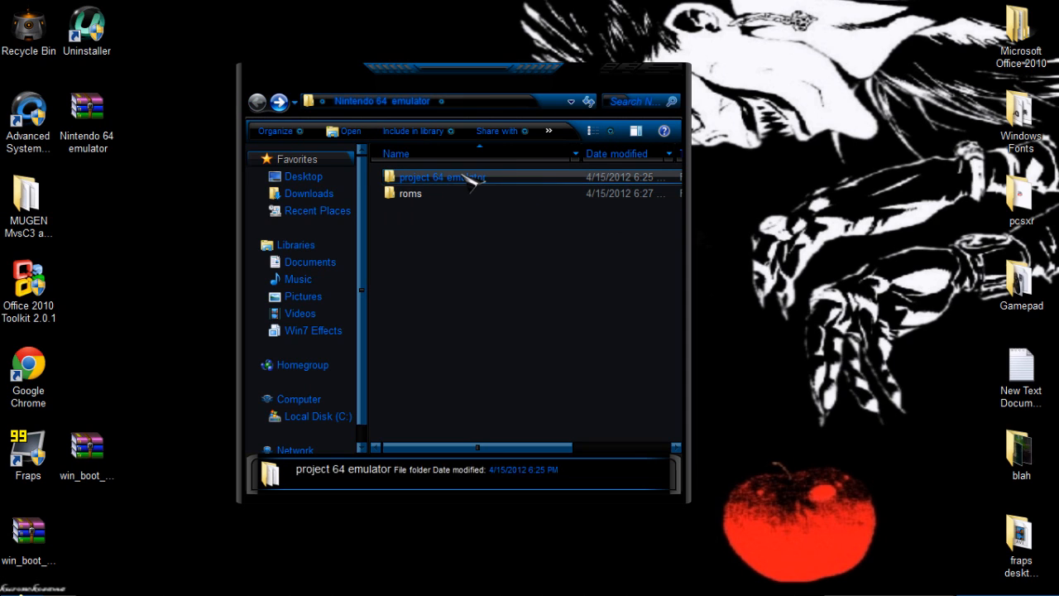
double_click(441, 176)
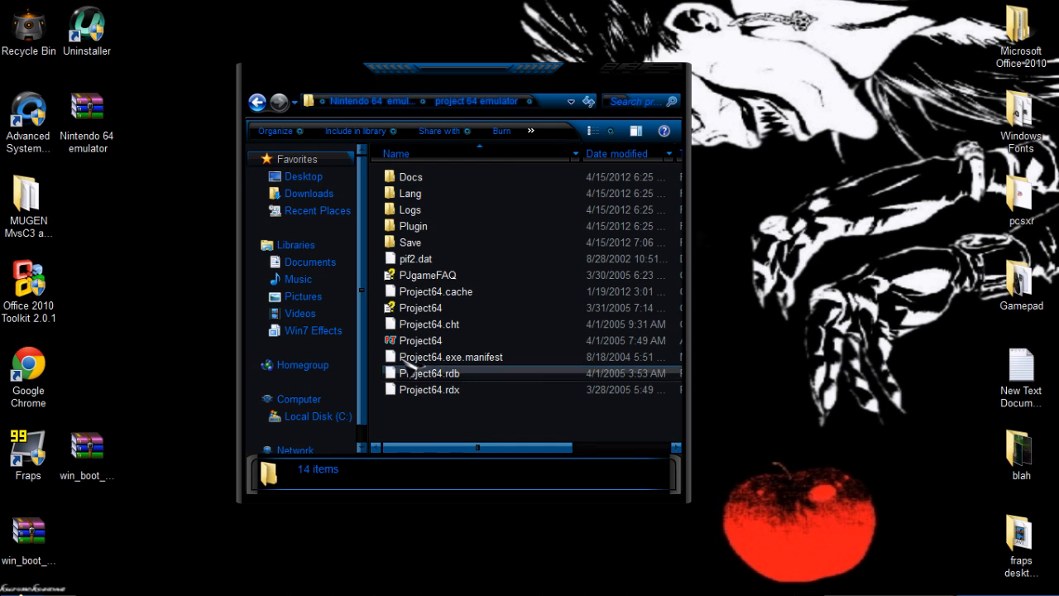
Step: Launch Project64 and load Mario Kart 64 (E) (V1.1) [!].z64 from Desktop's roms folder
double_click(420, 340)
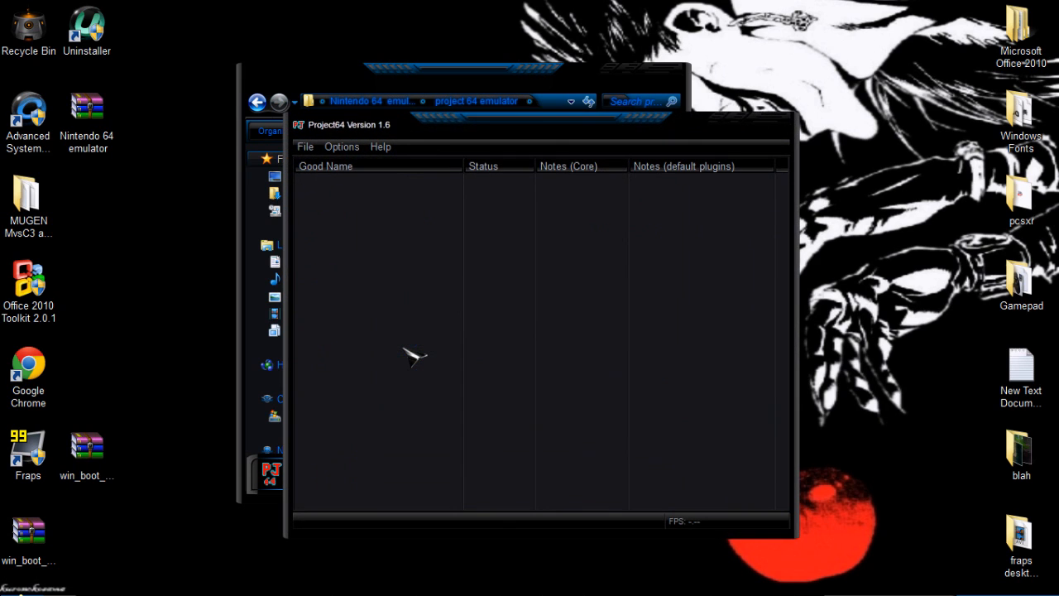
mouse_move(442, 348)
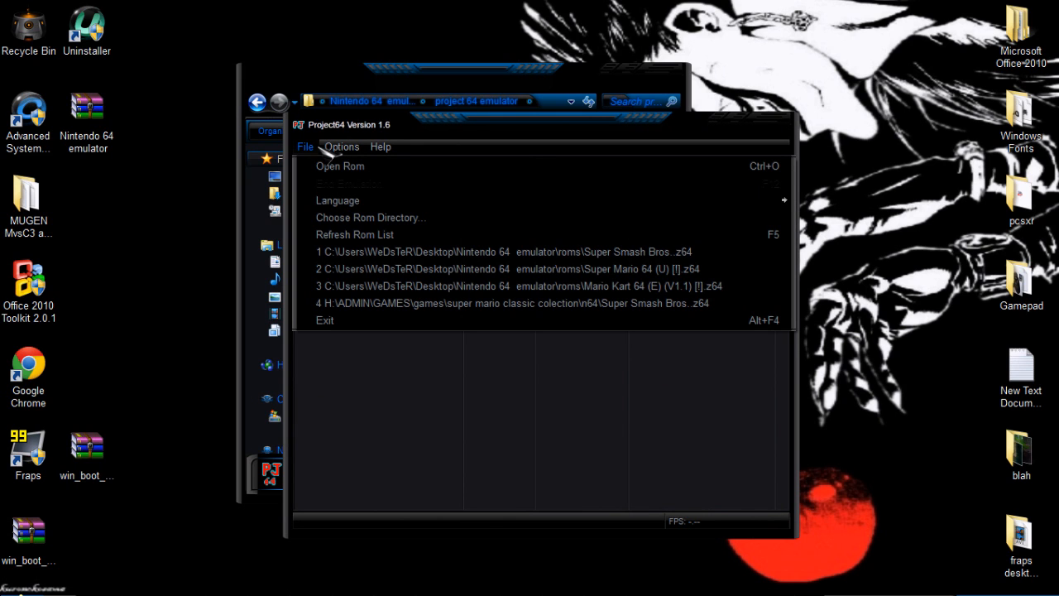
mouse_move(325, 149)
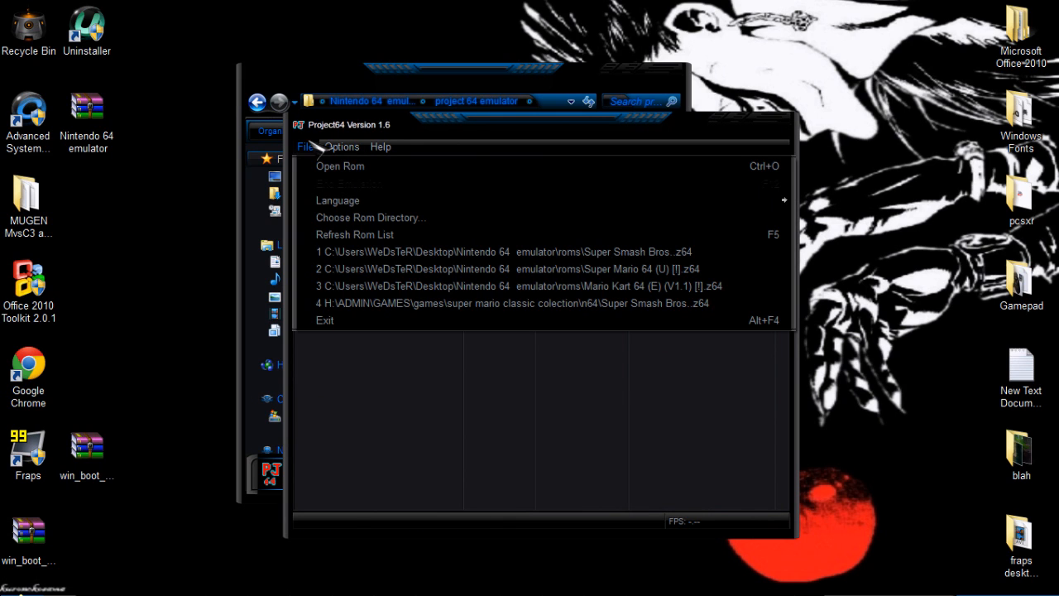
click(339, 166)
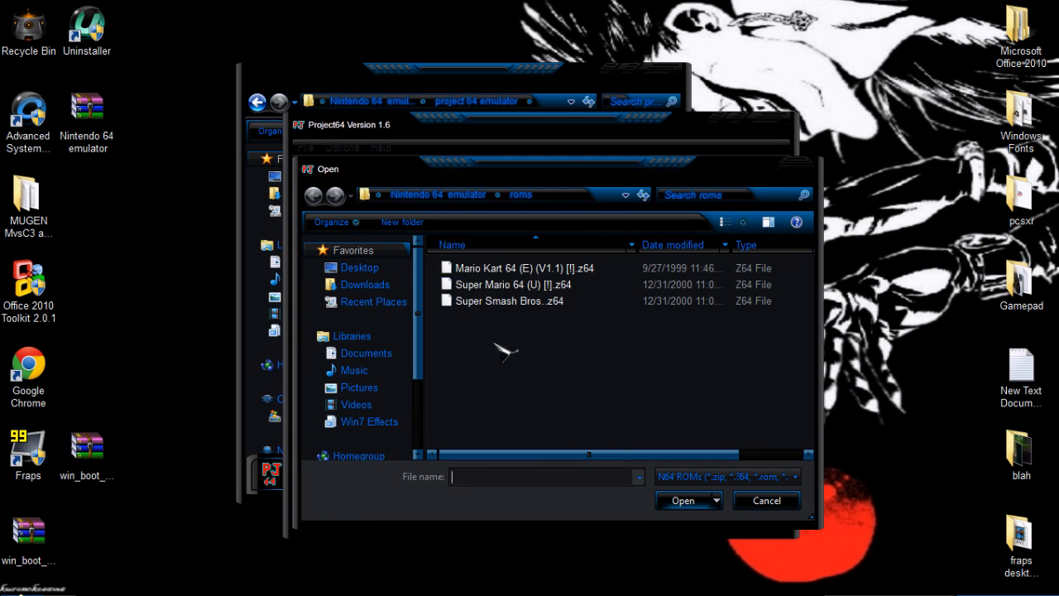
mouse_move(533, 213)
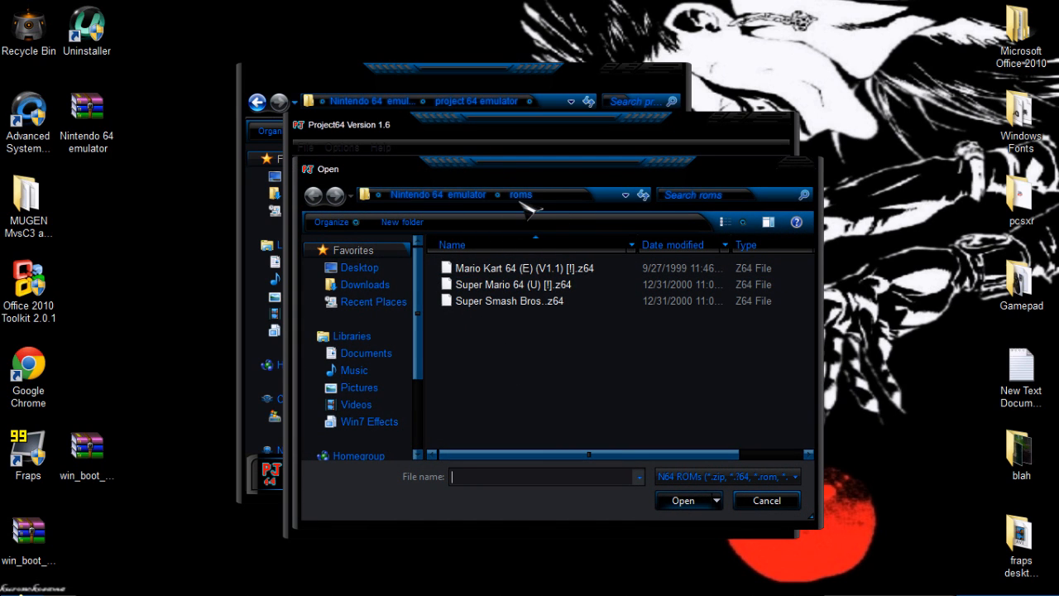
click(359, 267)
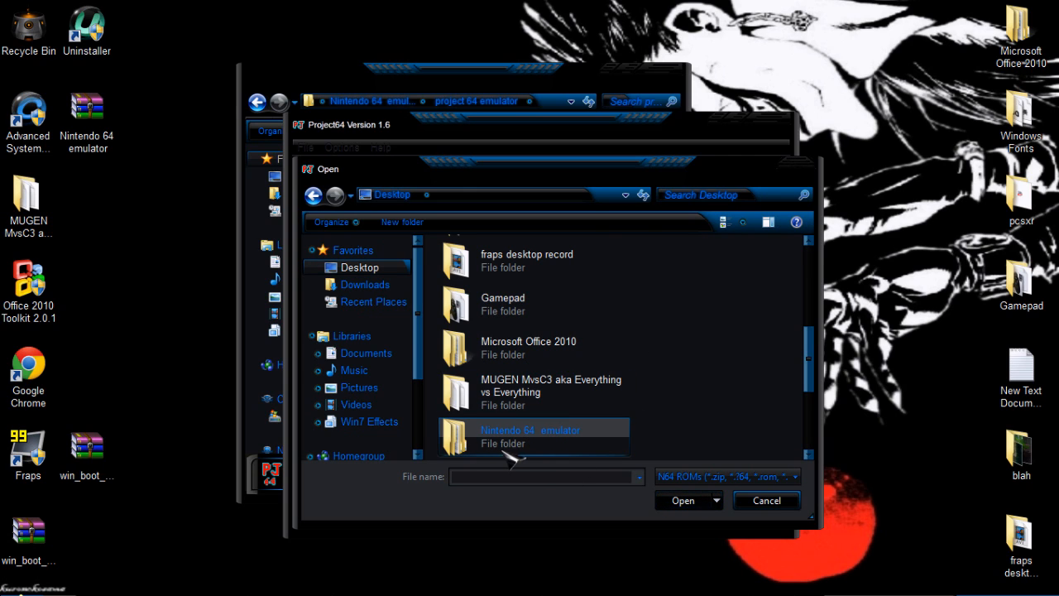
double_click(533, 436)
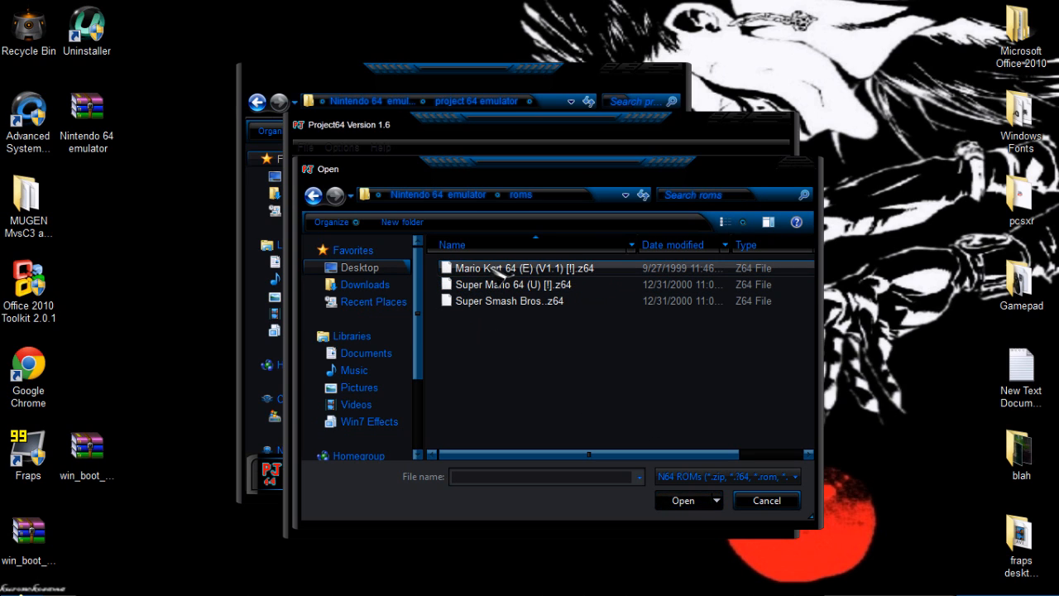
click(510, 267)
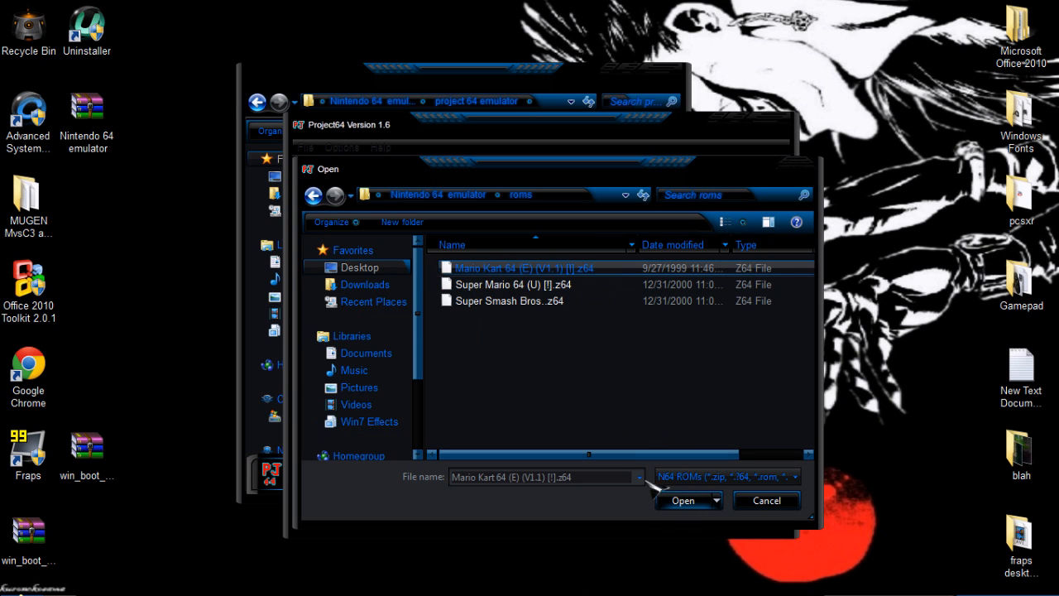
click(682, 500)
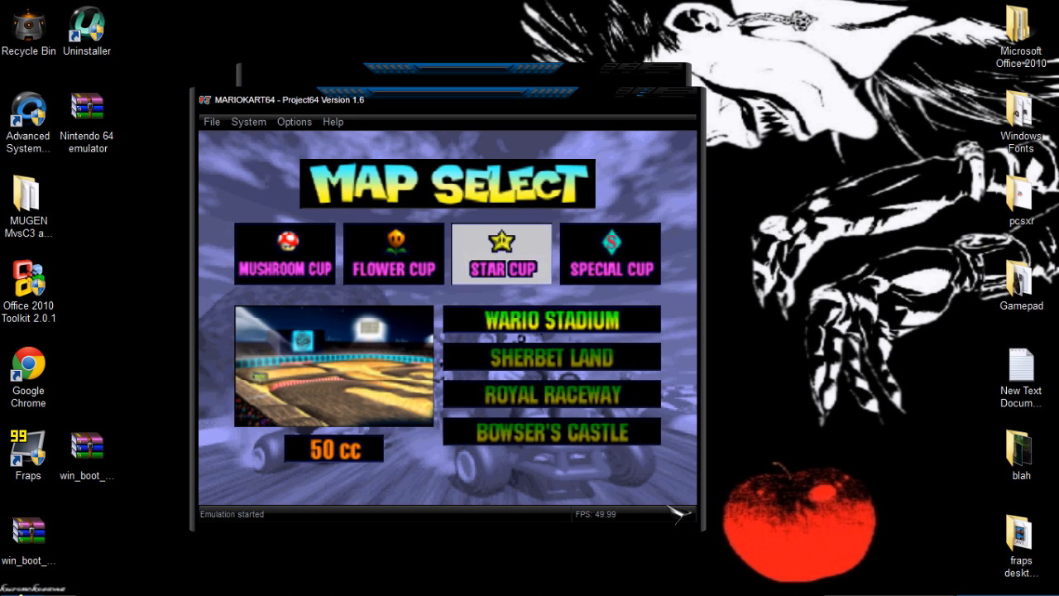
Step: Switch Mario Kart 64's map select to the Mushroom Cup courses
click(283, 254)
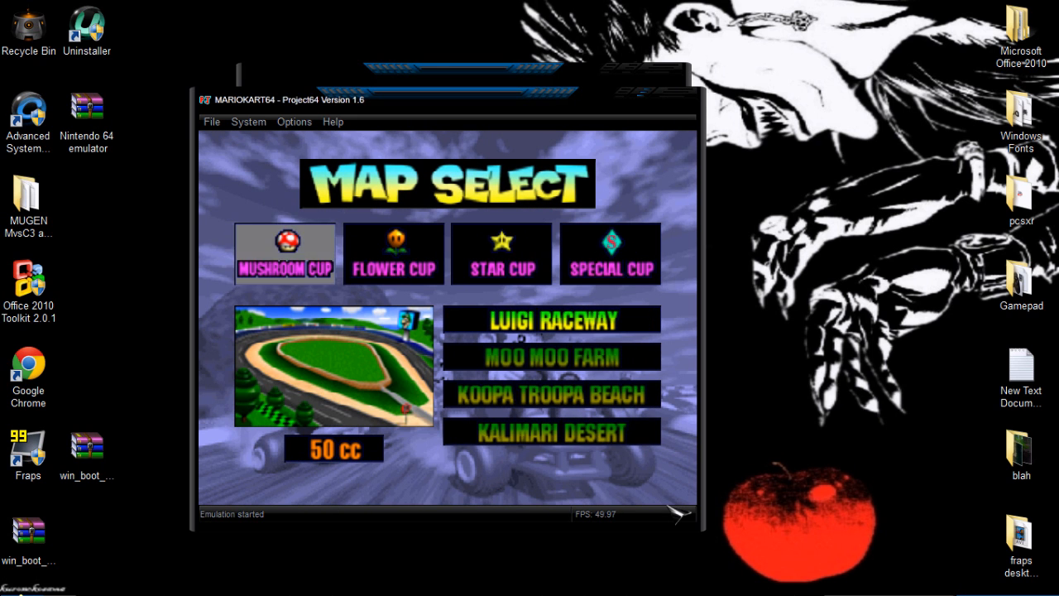
click(212, 121)
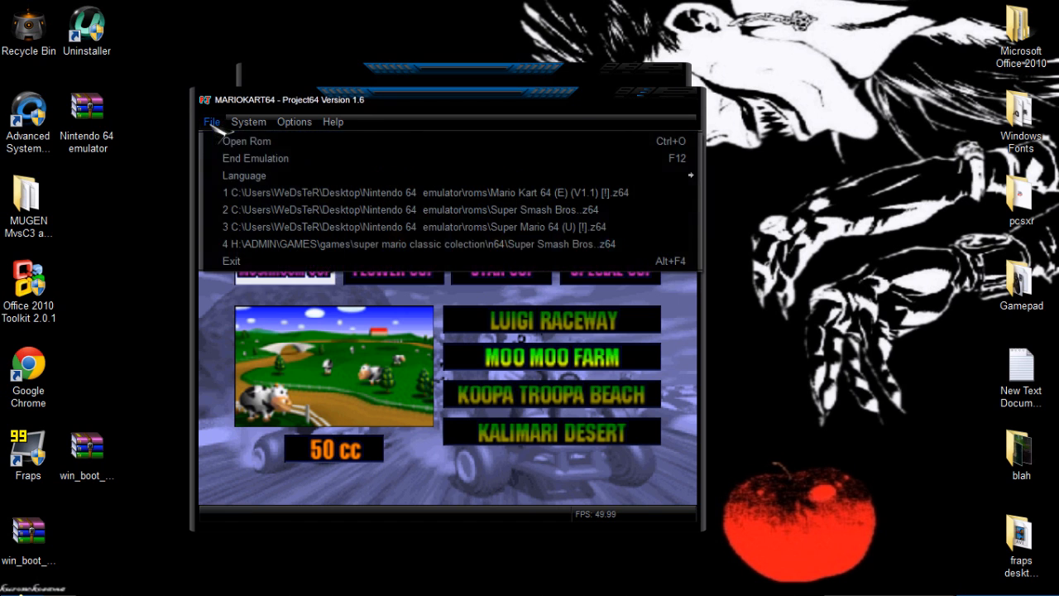
Step: Load Super Mario 64 (U) [!].z64 through Open Rom in place of Mario Kart
click(246, 140)
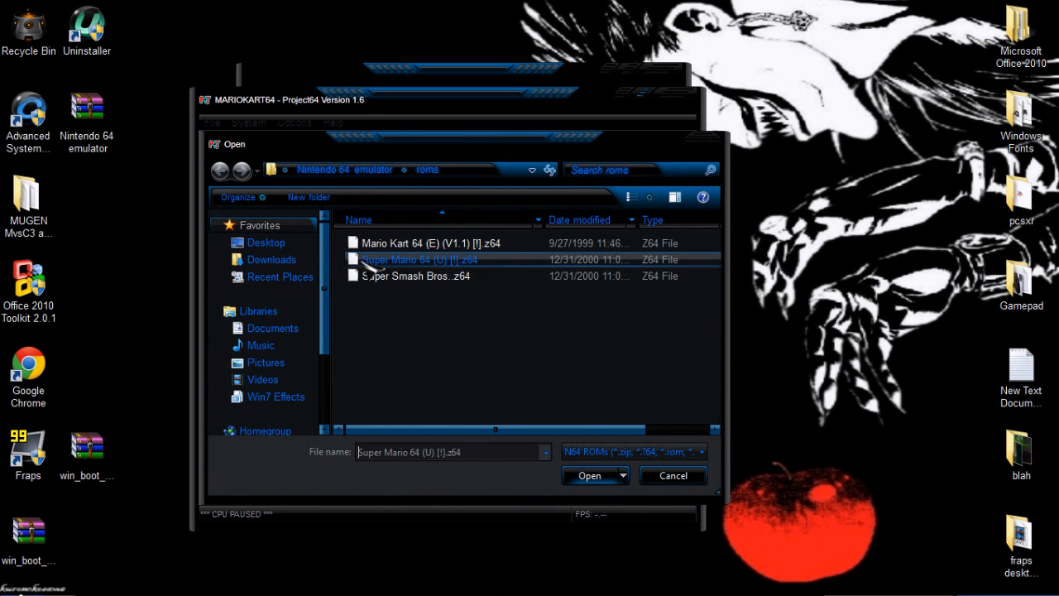
click(593, 474)
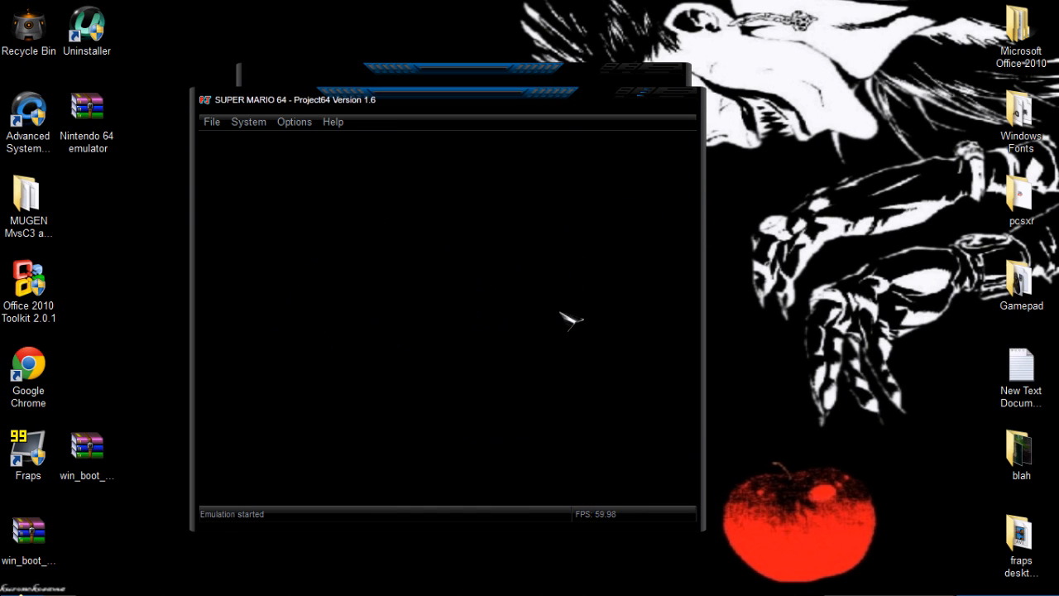
mouse_move(217, 125)
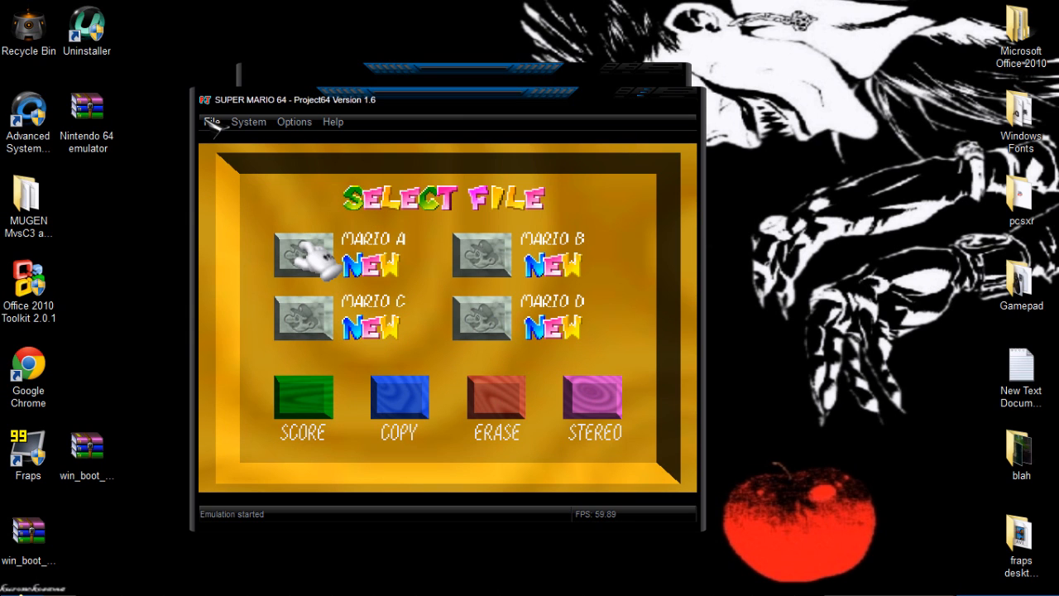
Step: Open and run Super Smash Bros..z64 from the roms folder
click(211, 122)
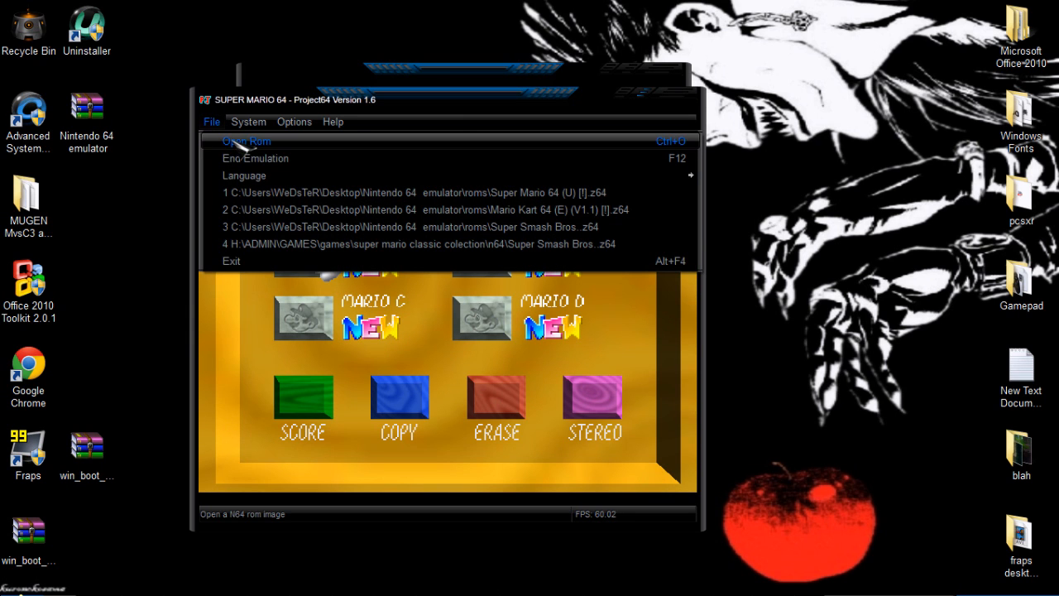
click(245, 141)
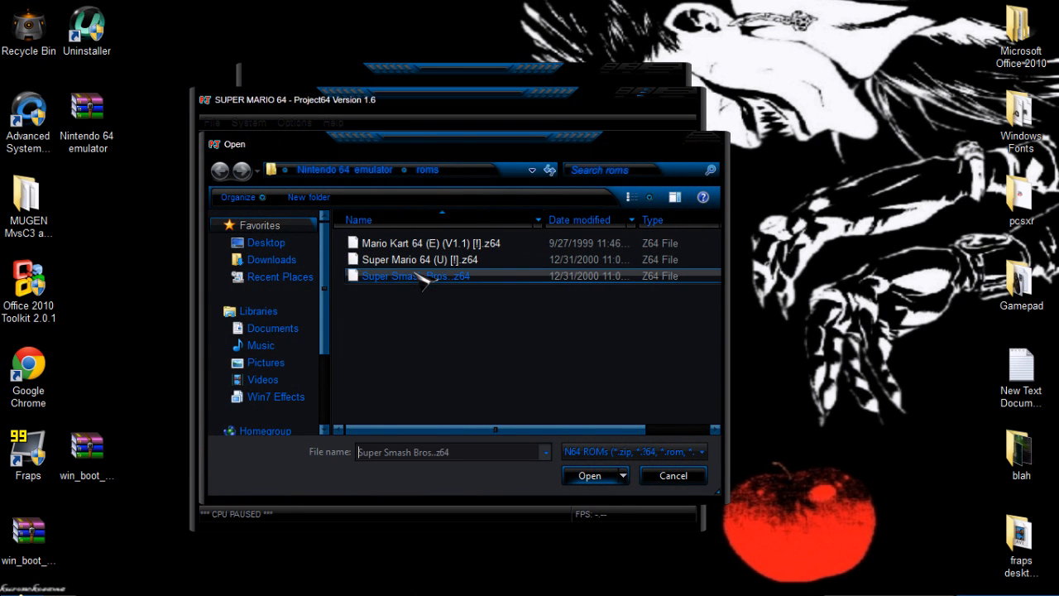
click(594, 475)
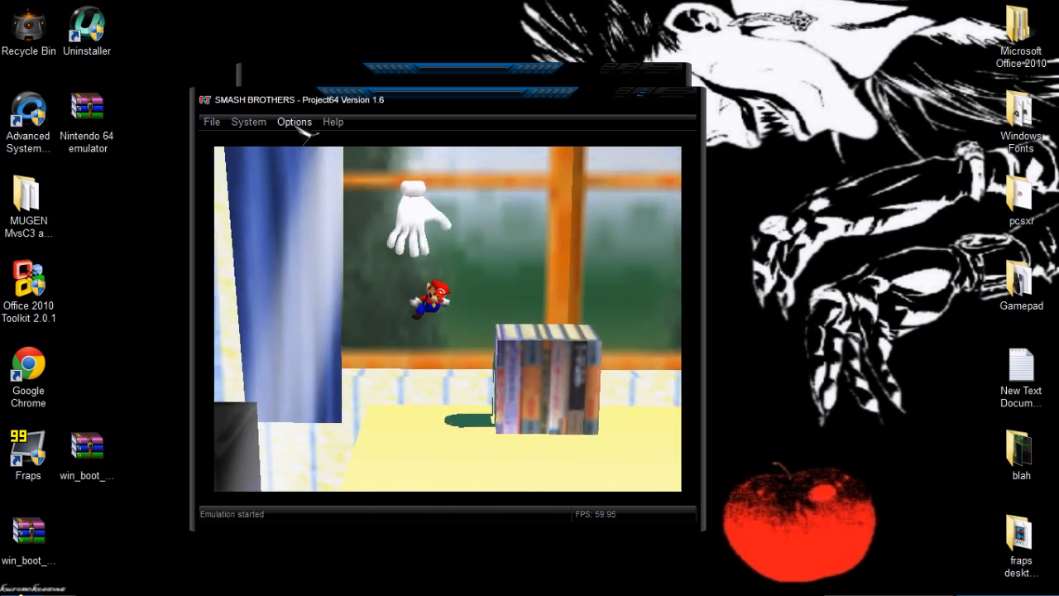
Step: Browse the Options menu, wait for Mode Select, then close Project64
click(294, 121)
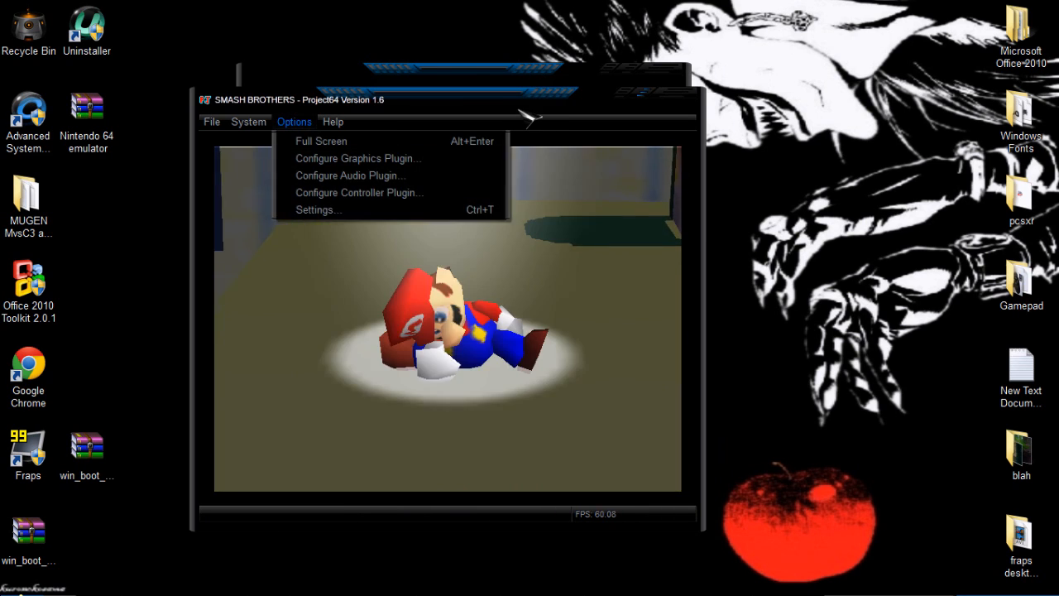
click(438, 236)
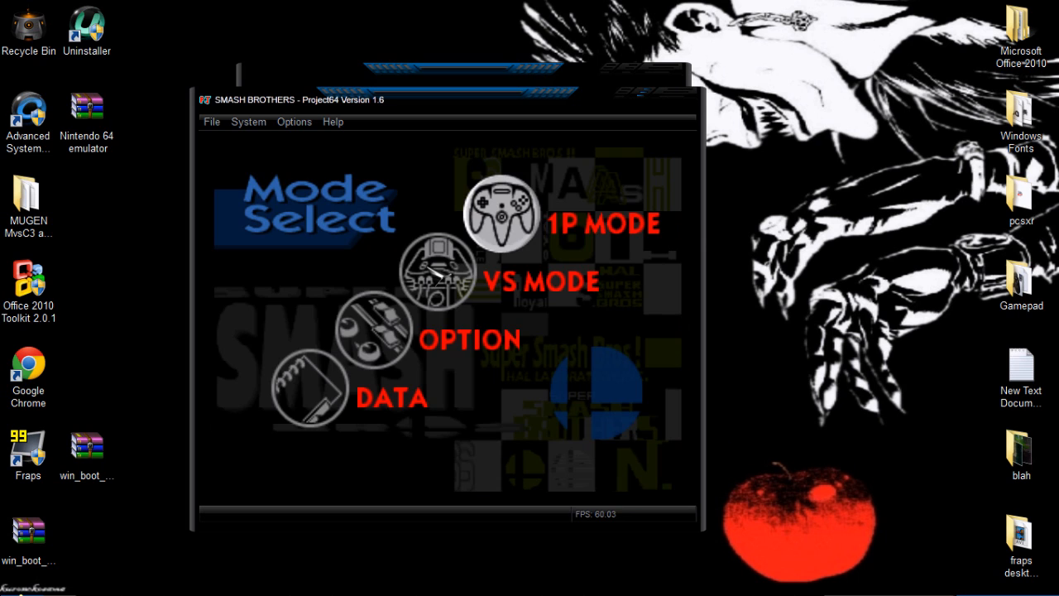
click(503, 217)
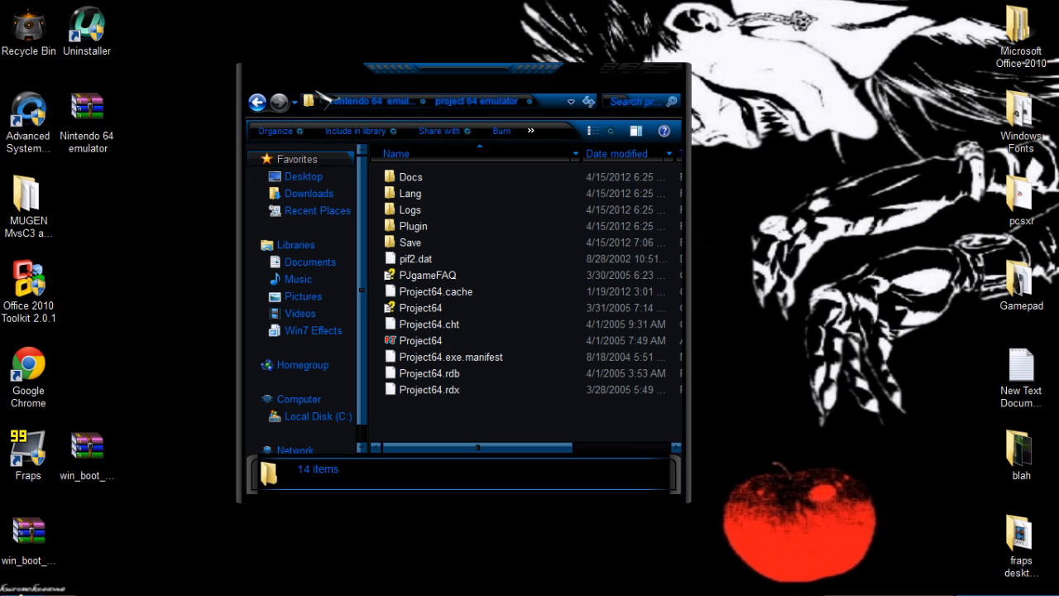
Step: Close the 'project 64 emulator' Explorer window
click(257, 101)
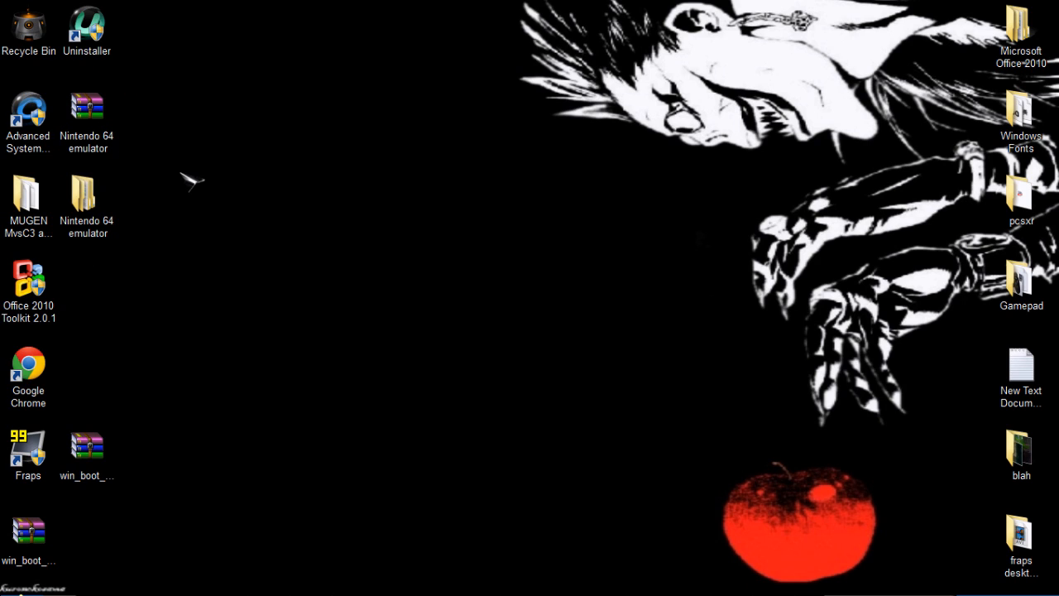
mouse_move(189, 175)
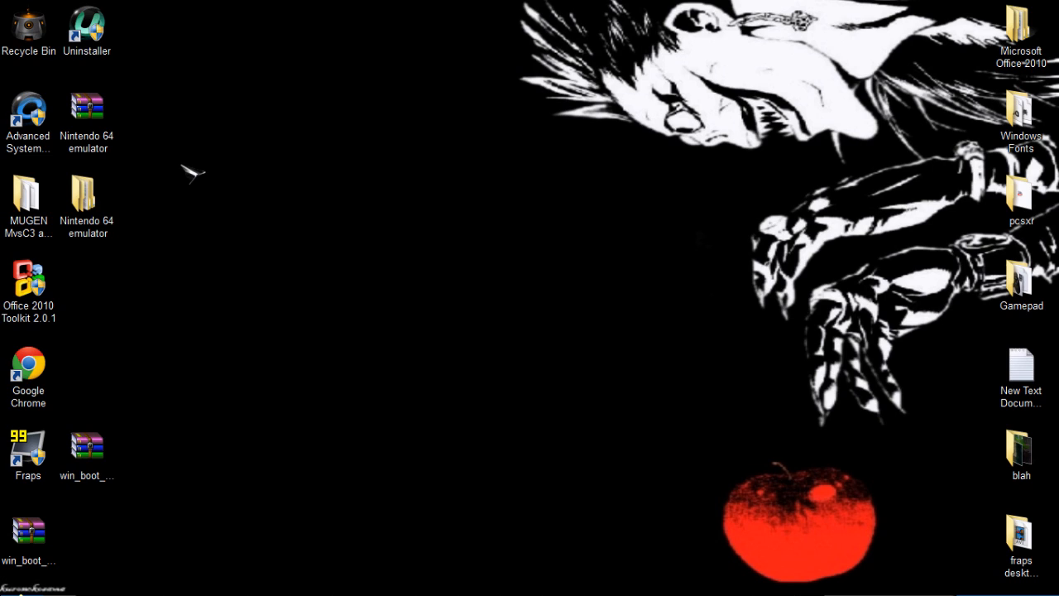
mouse_move(635, 212)
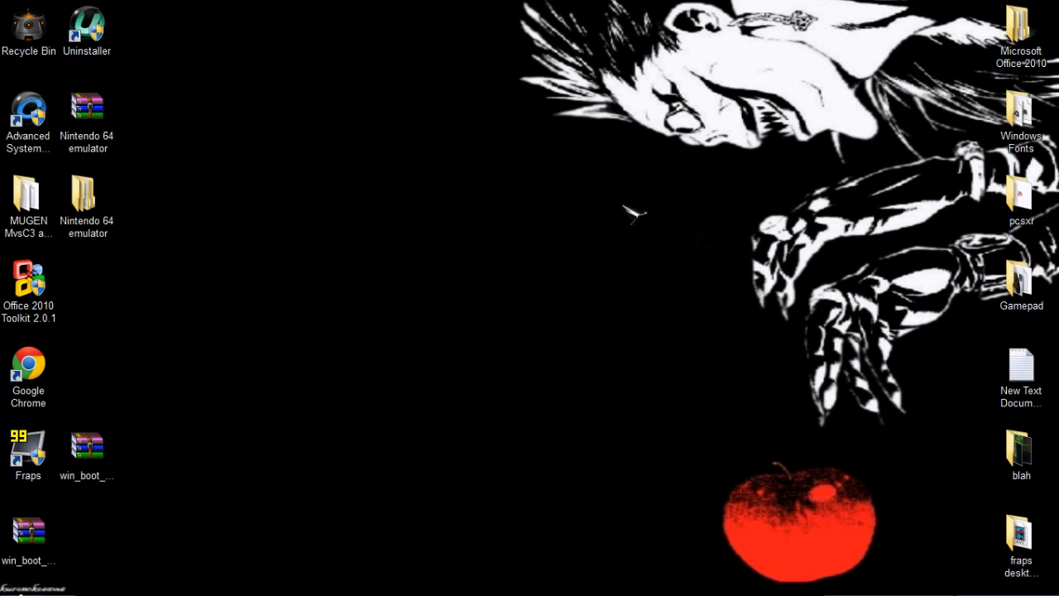
mouse_move(284, 192)
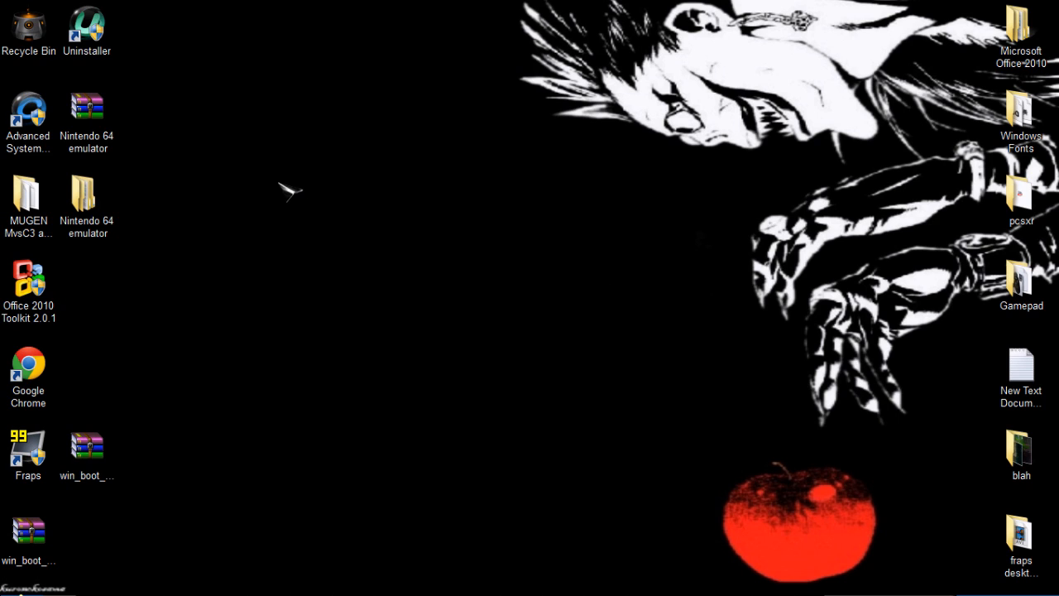
drag(280, 184, 643, 438)
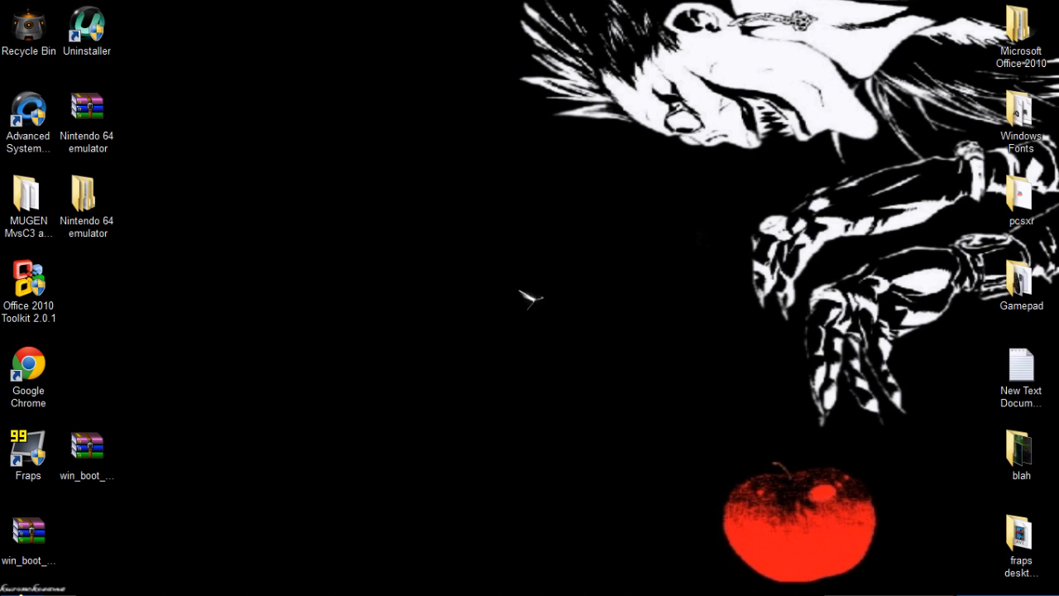
mouse_move(265, 223)
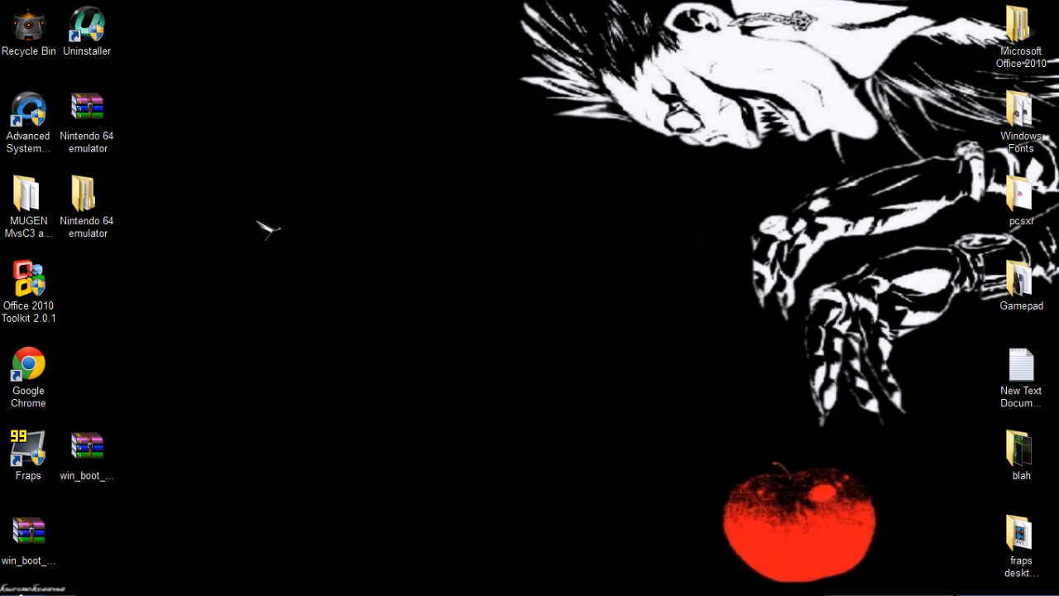
mouse_move(297, 139)
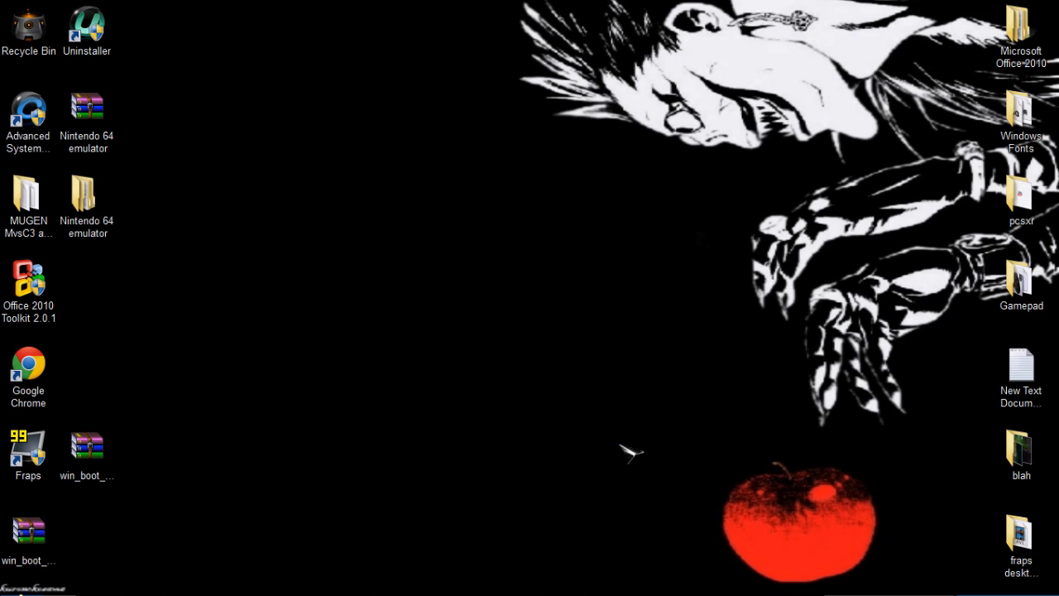
mouse_move(204, 105)
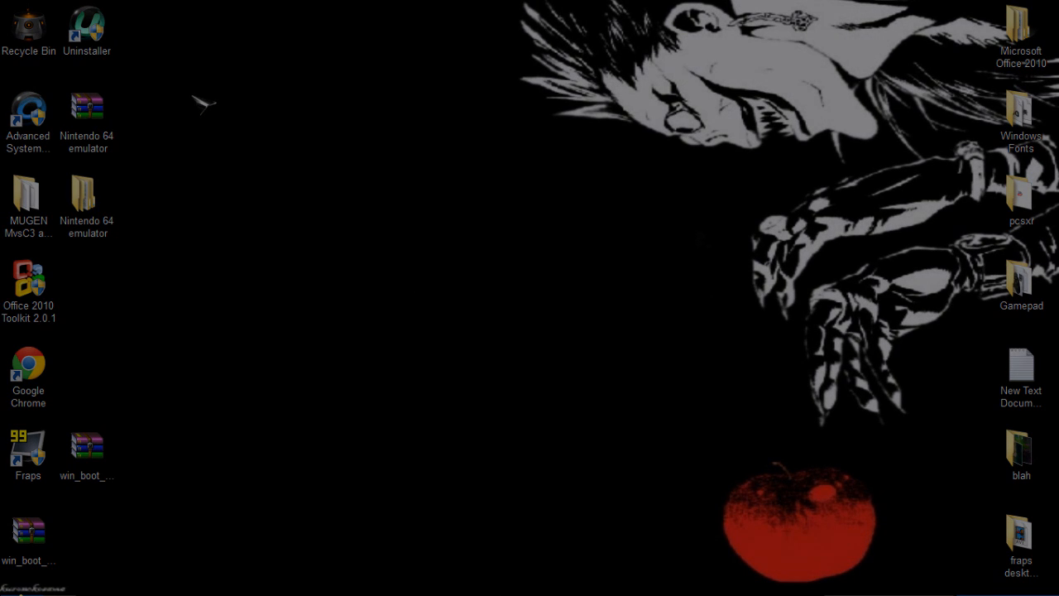